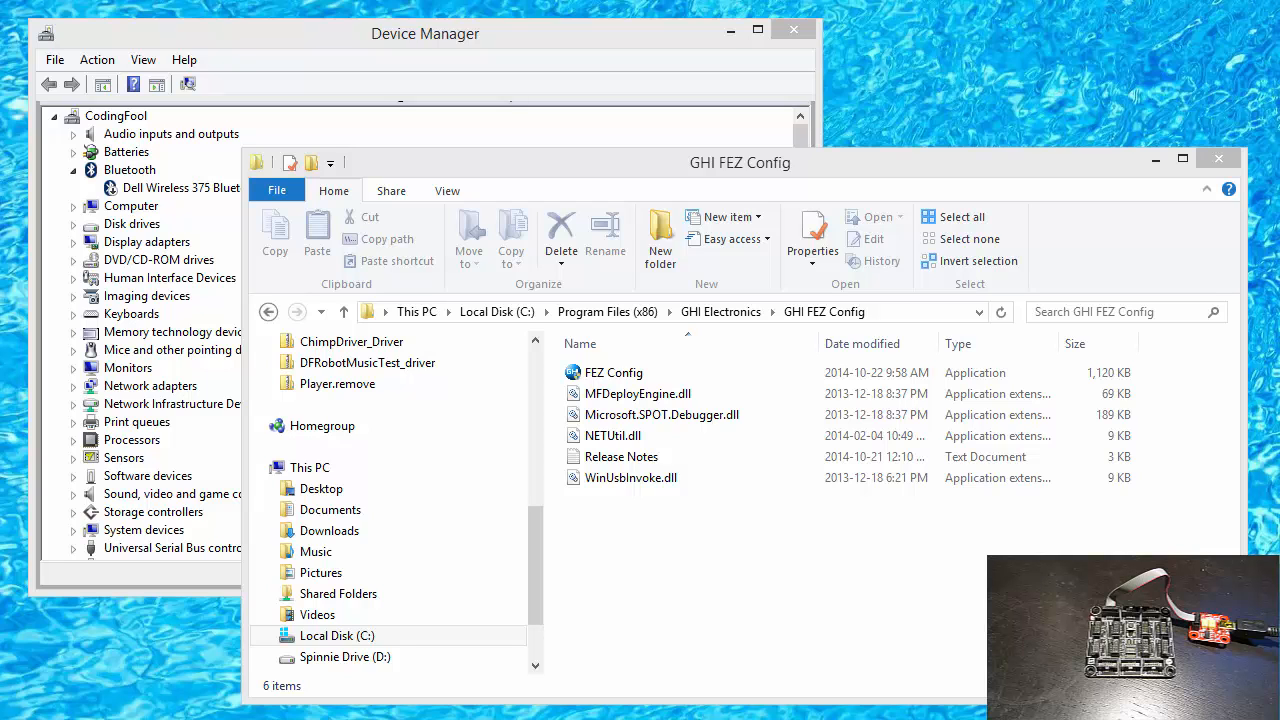
mouse_move(772, 532)
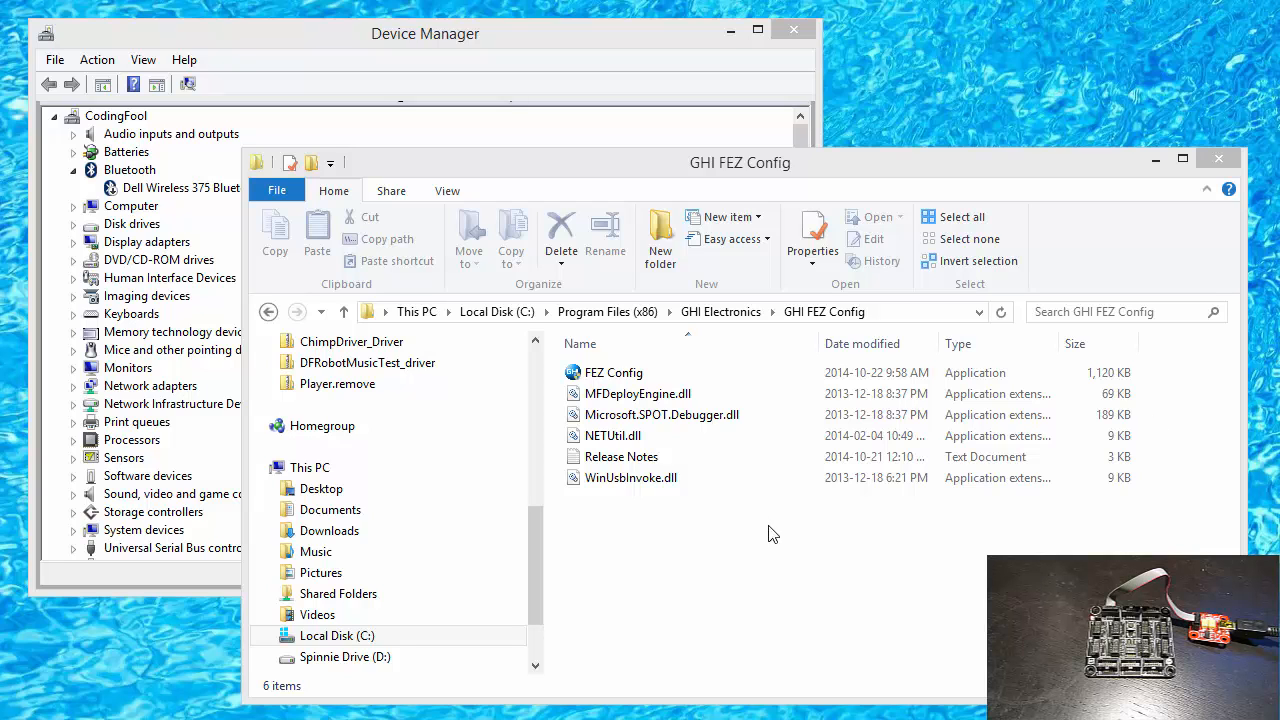
Step: Bring up the context menu for the FEZ Config application in the GHI FEZ Config folder
click(612, 374)
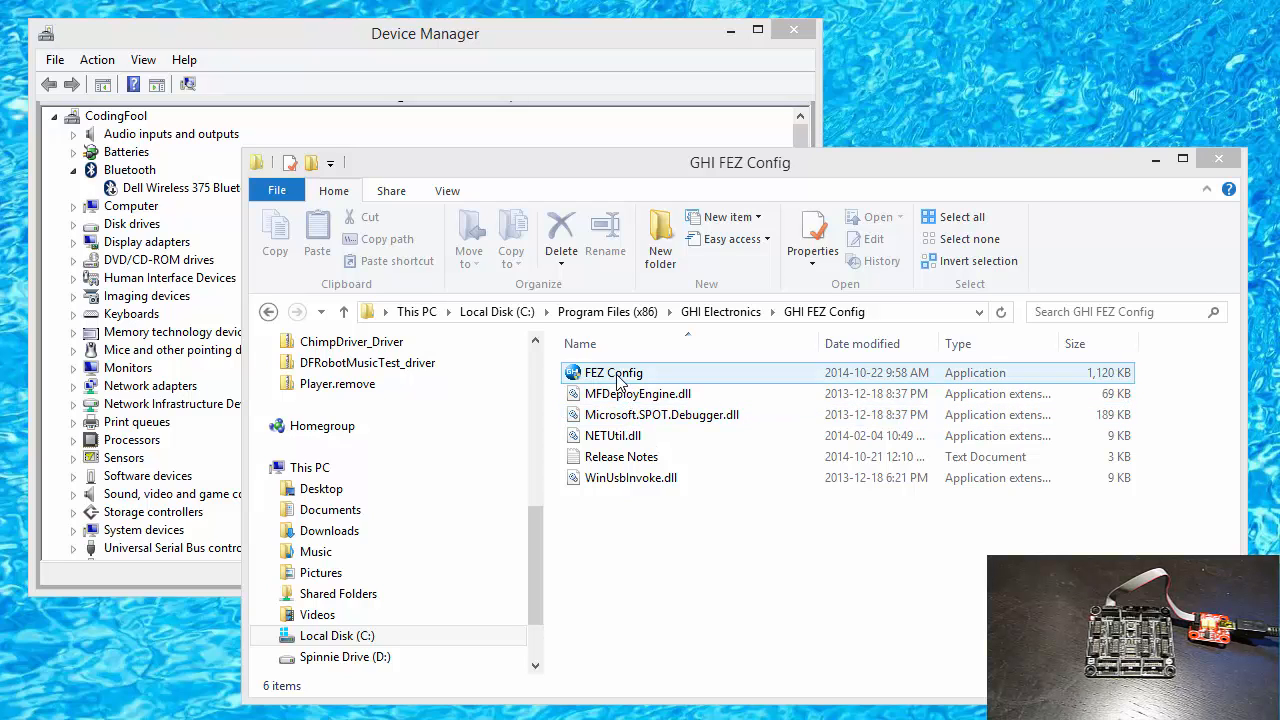
right_click(612, 372)
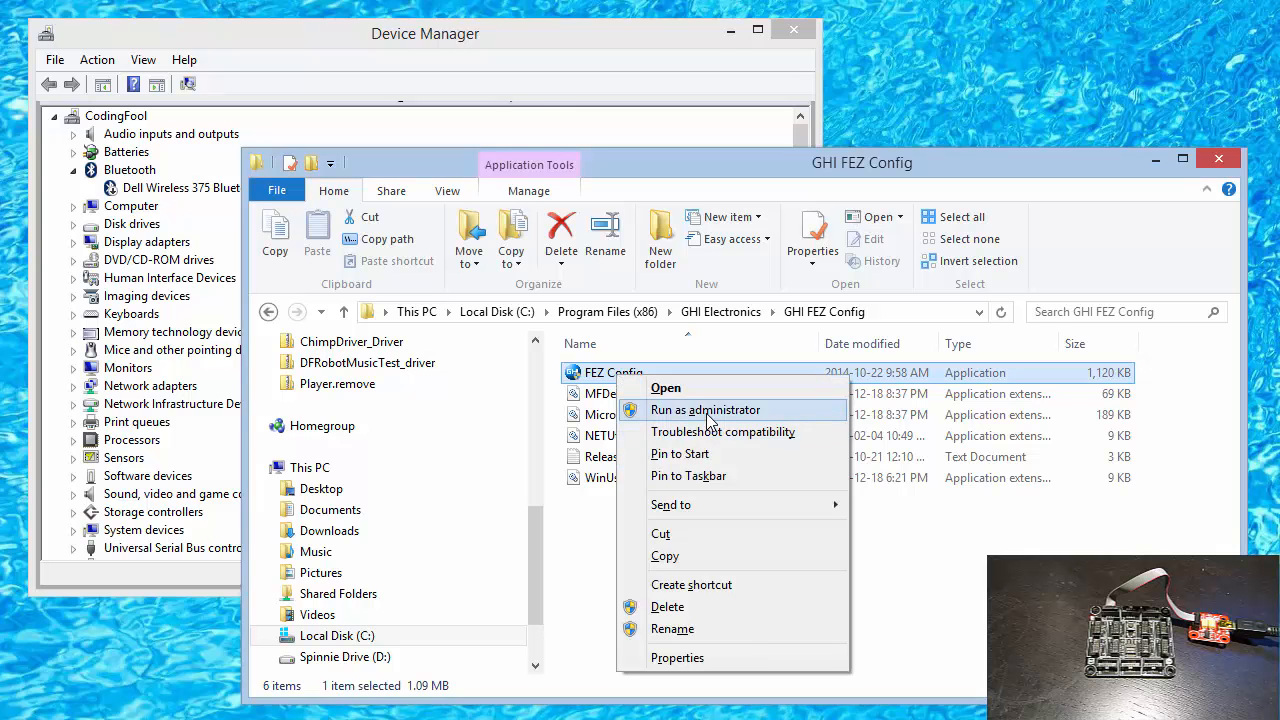
Step: Run FEZ Config as administrator and check the connected EMX_Gadgeteer board for loader and firmware updates
click(706, 408)
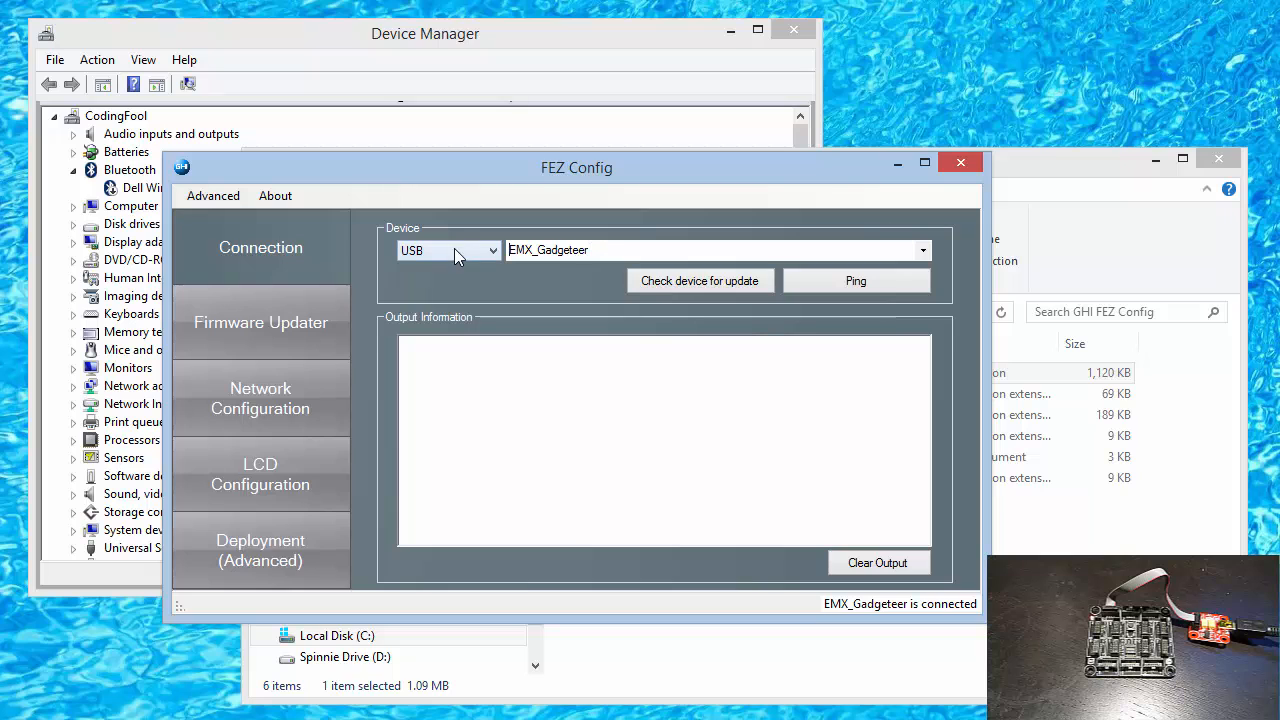
mouse_move(708, 296)
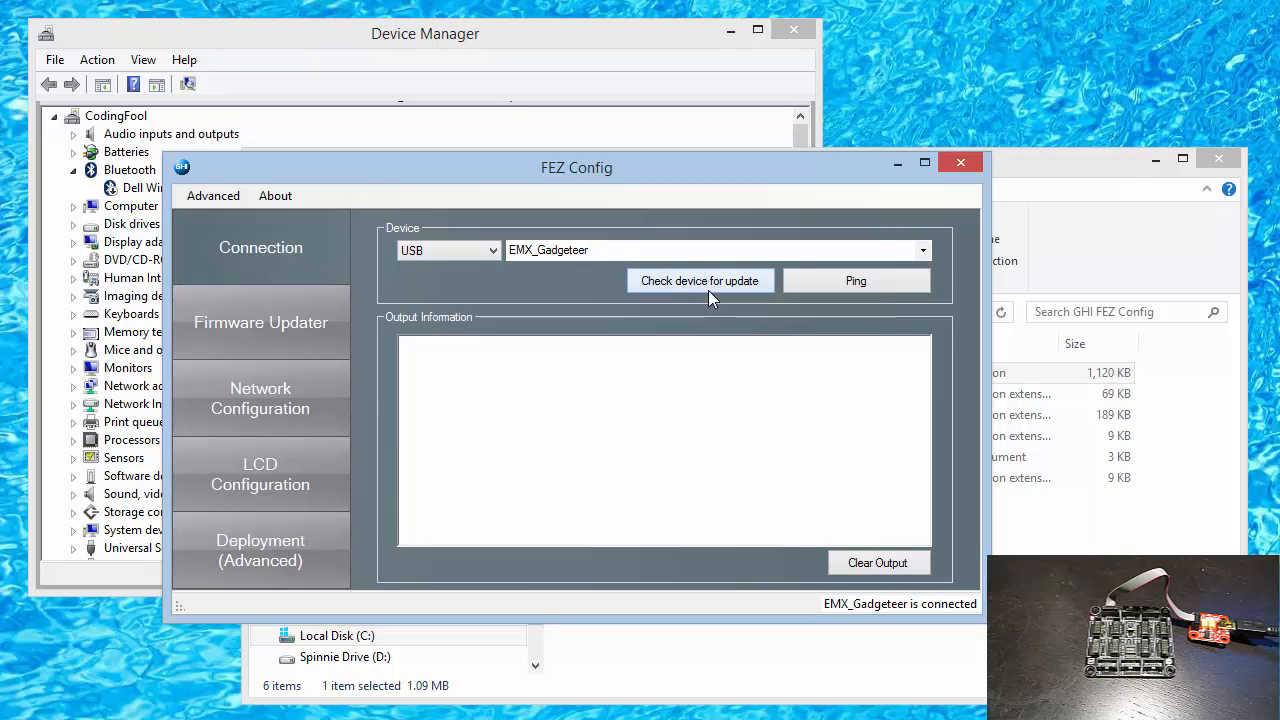
click(700, 280)
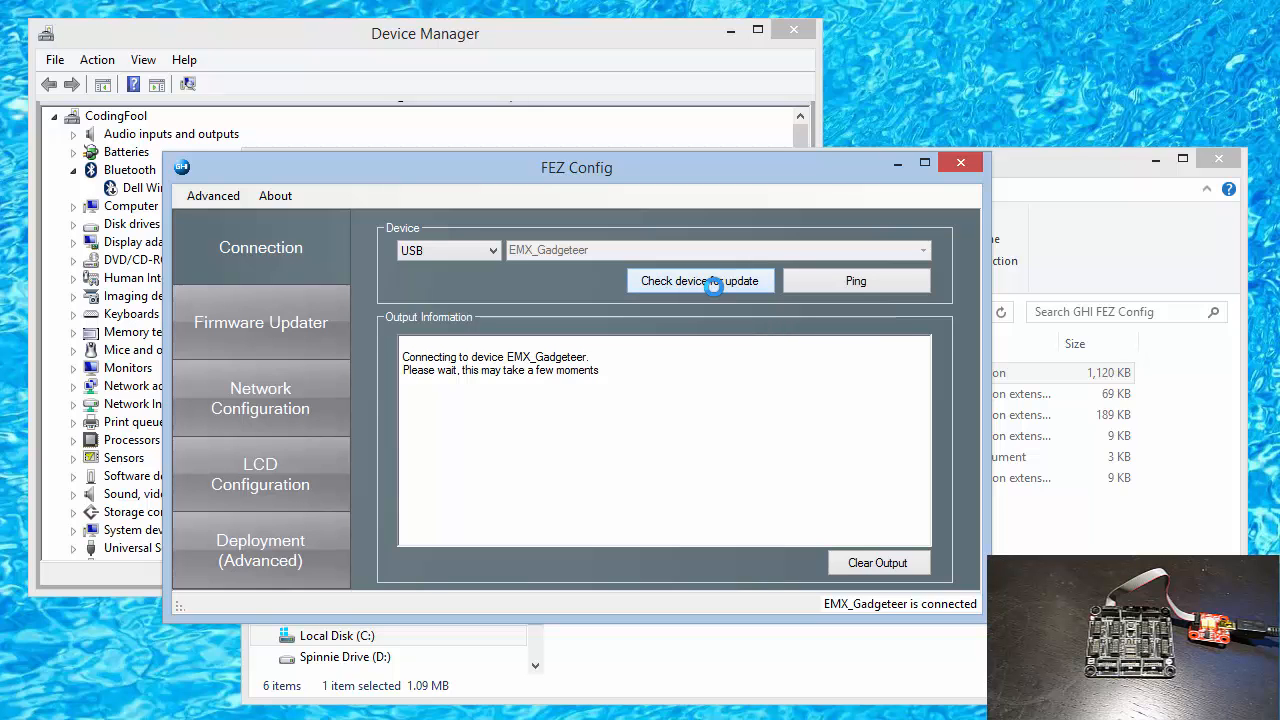
click(700, 280)
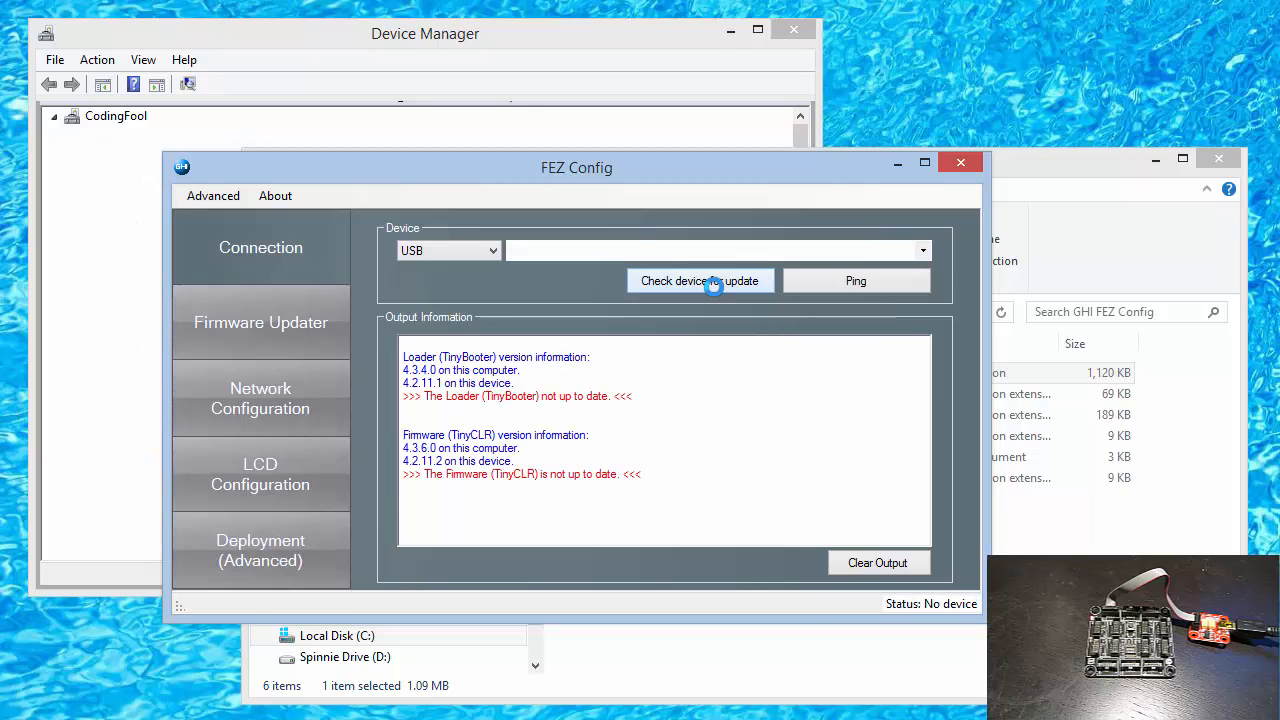
click(700, 280)
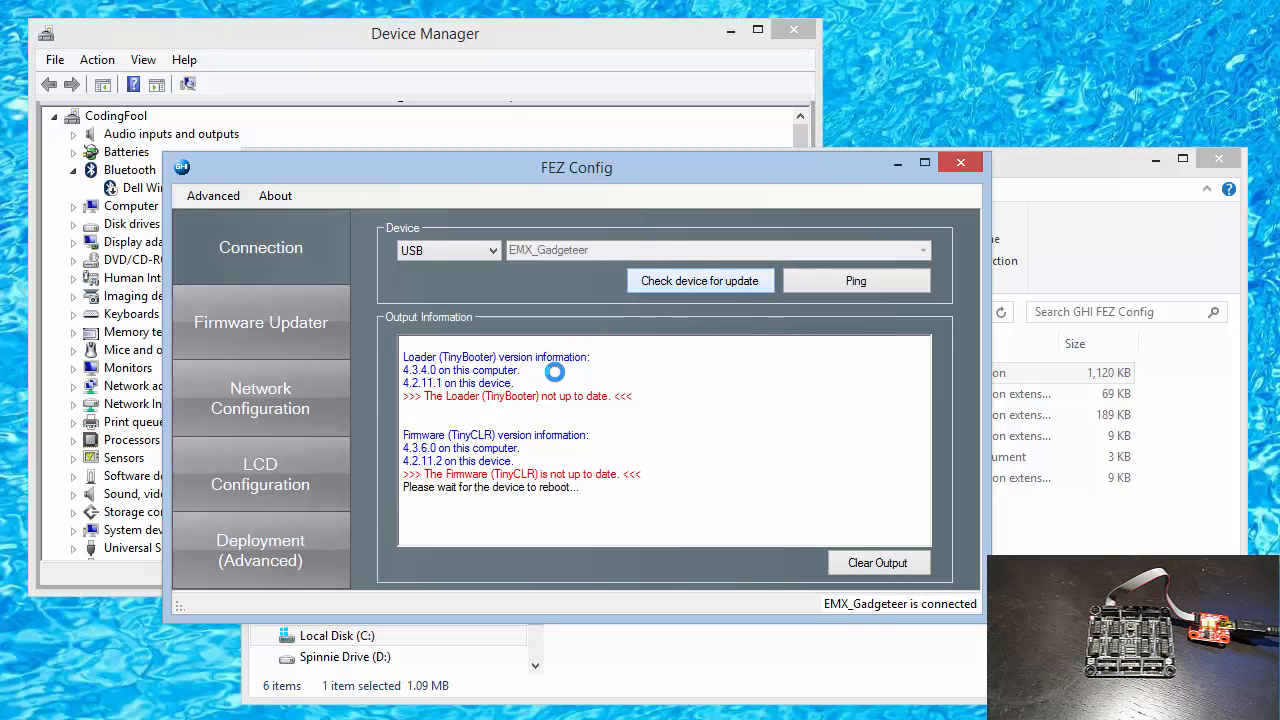
mouse_move(588, 412)
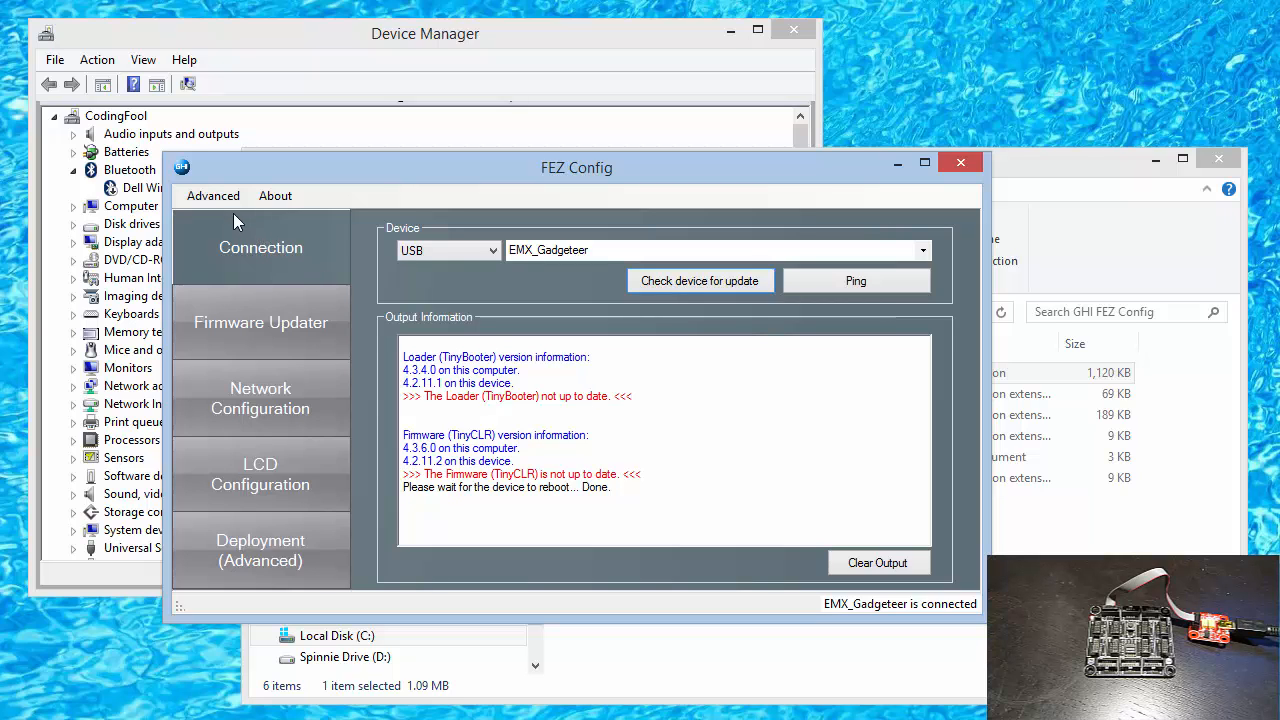
Step: In Advanced, start the FEZ Spider loader updater with the v4.3 TinyBooter file selected
click(212, 196)
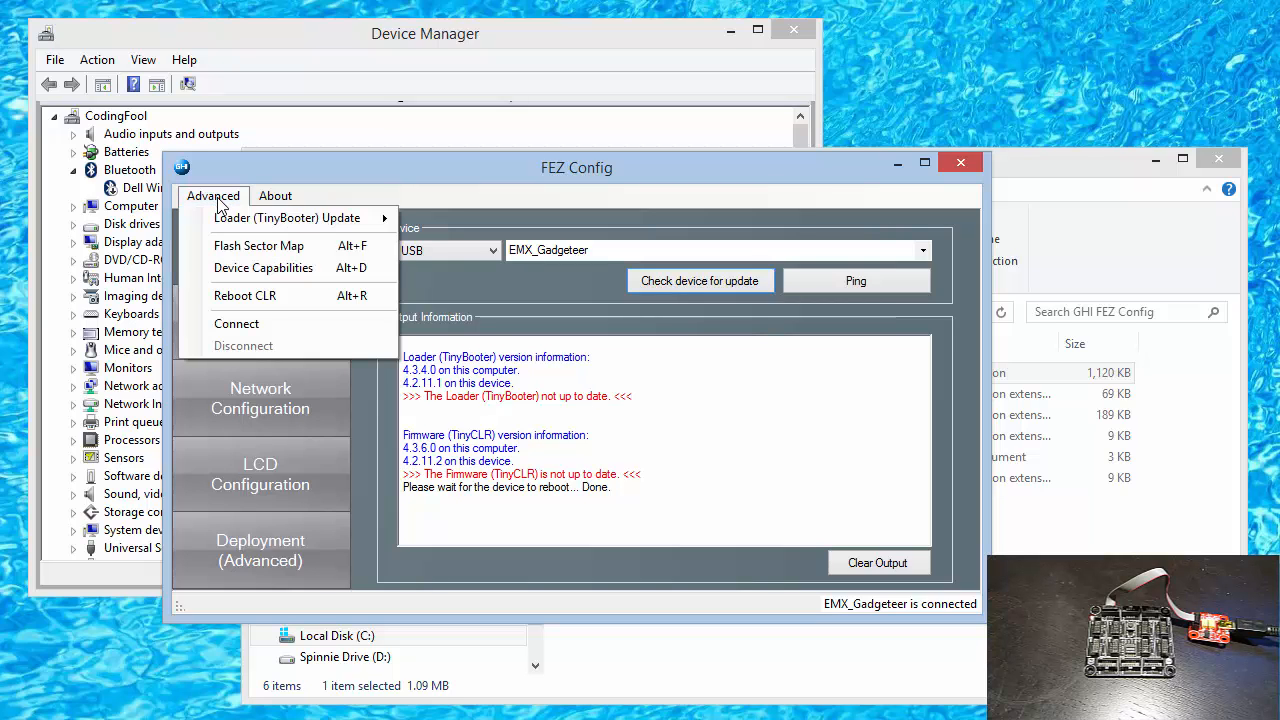
mouse_move(288, 218)
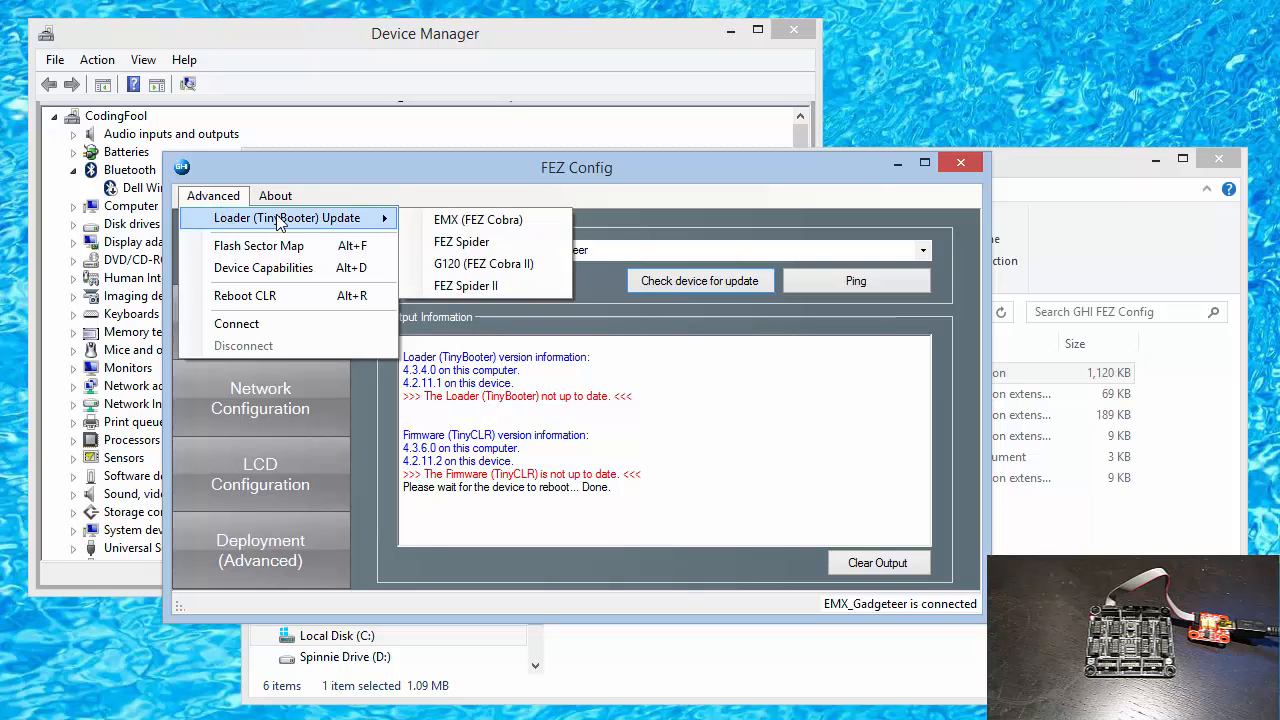
mouse_move(364, 222)
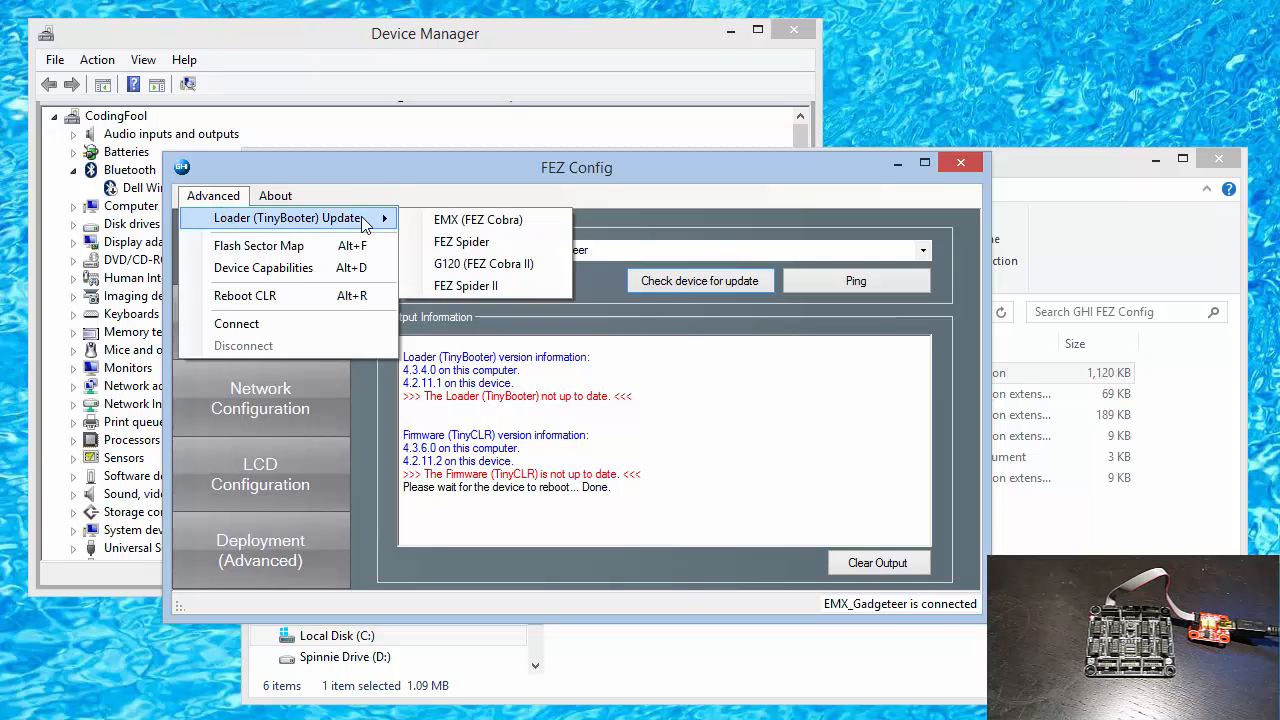
mouse_move(462, 242)
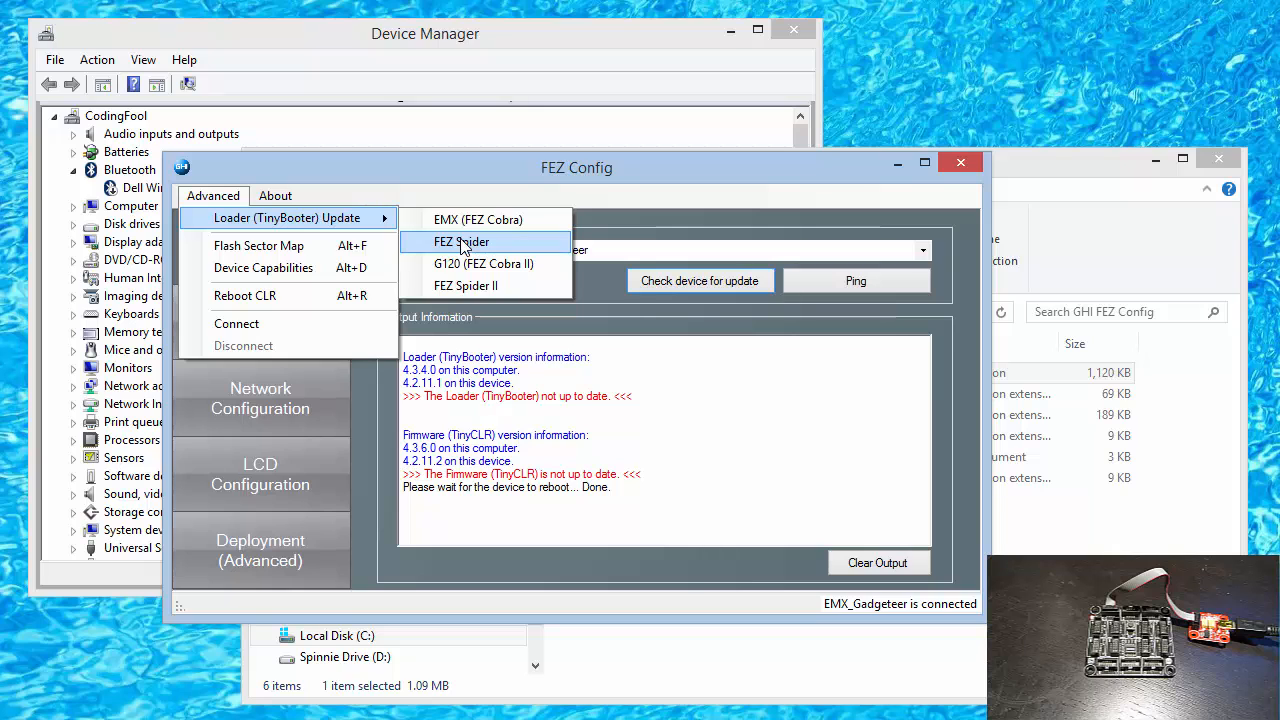
click(462, 242)
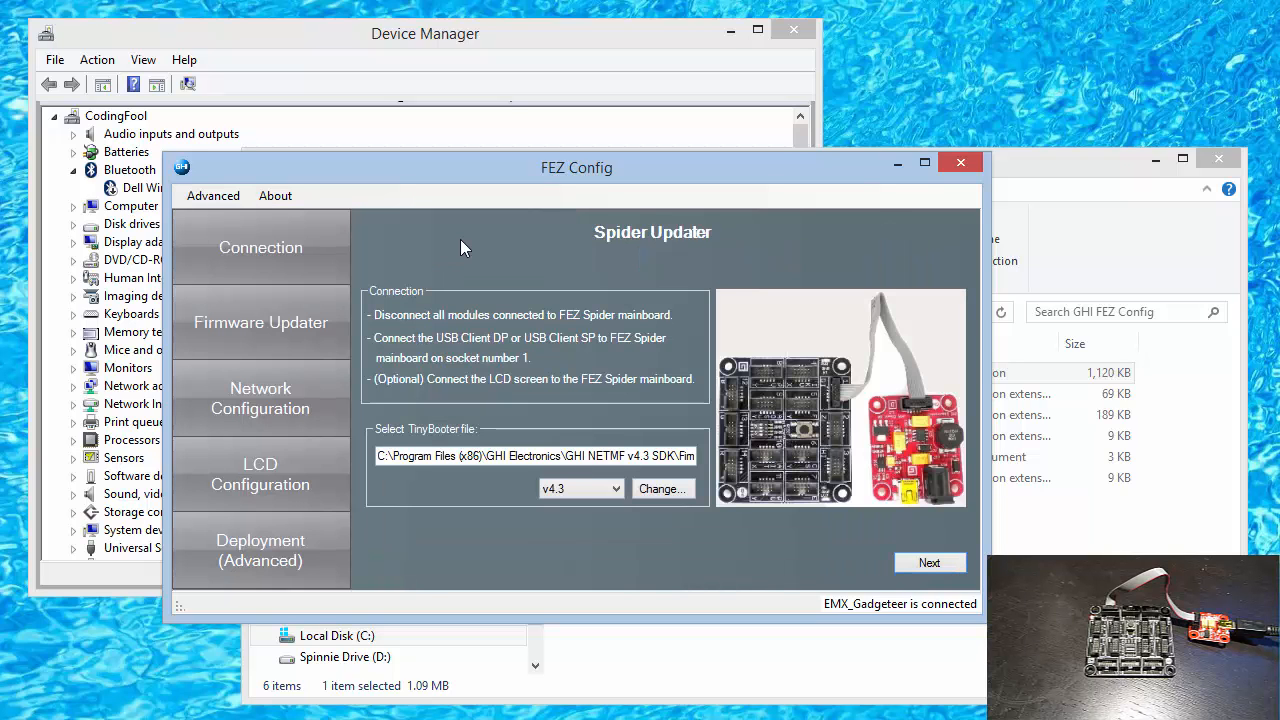
mouse_move(520, 516)
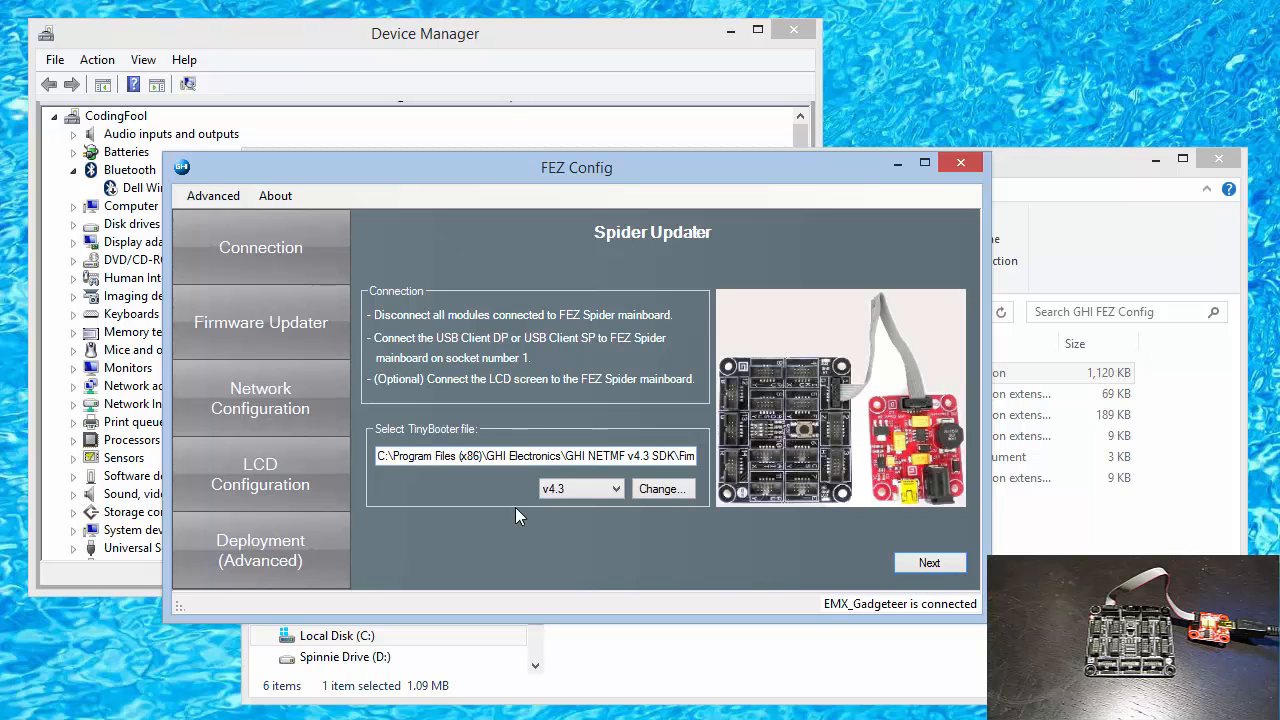
click(608, 488)
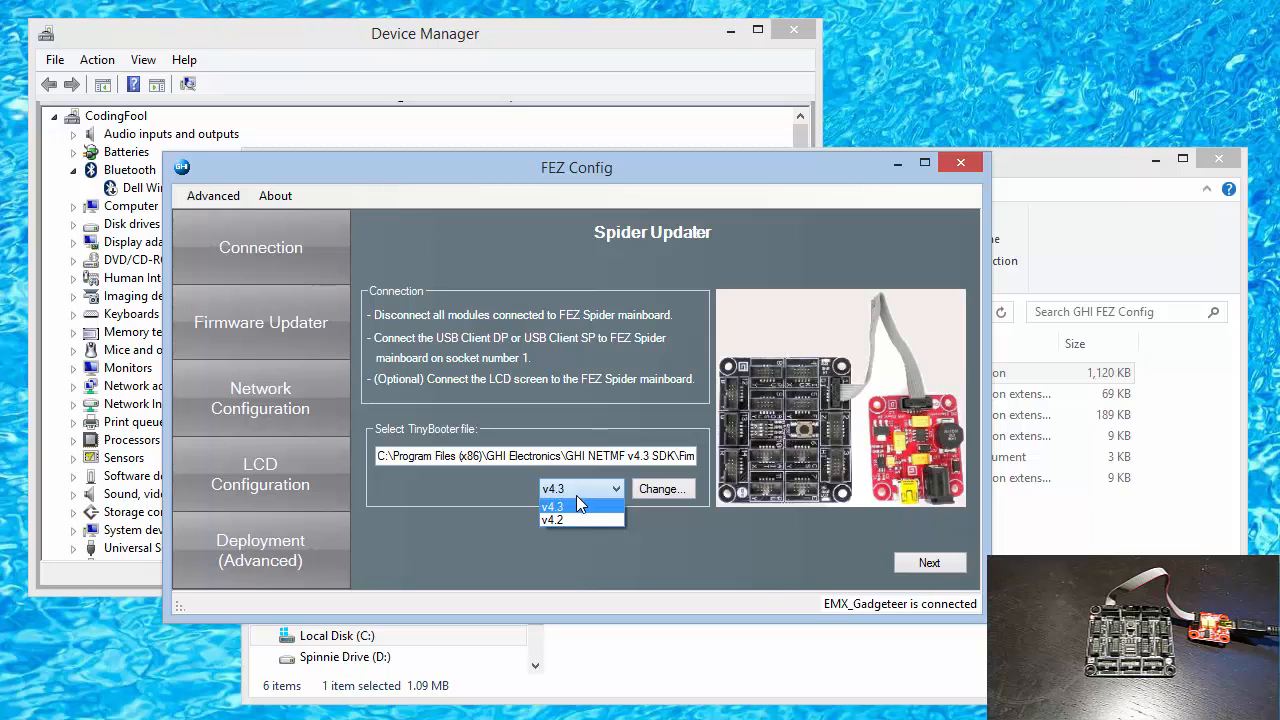
click(568, 504)
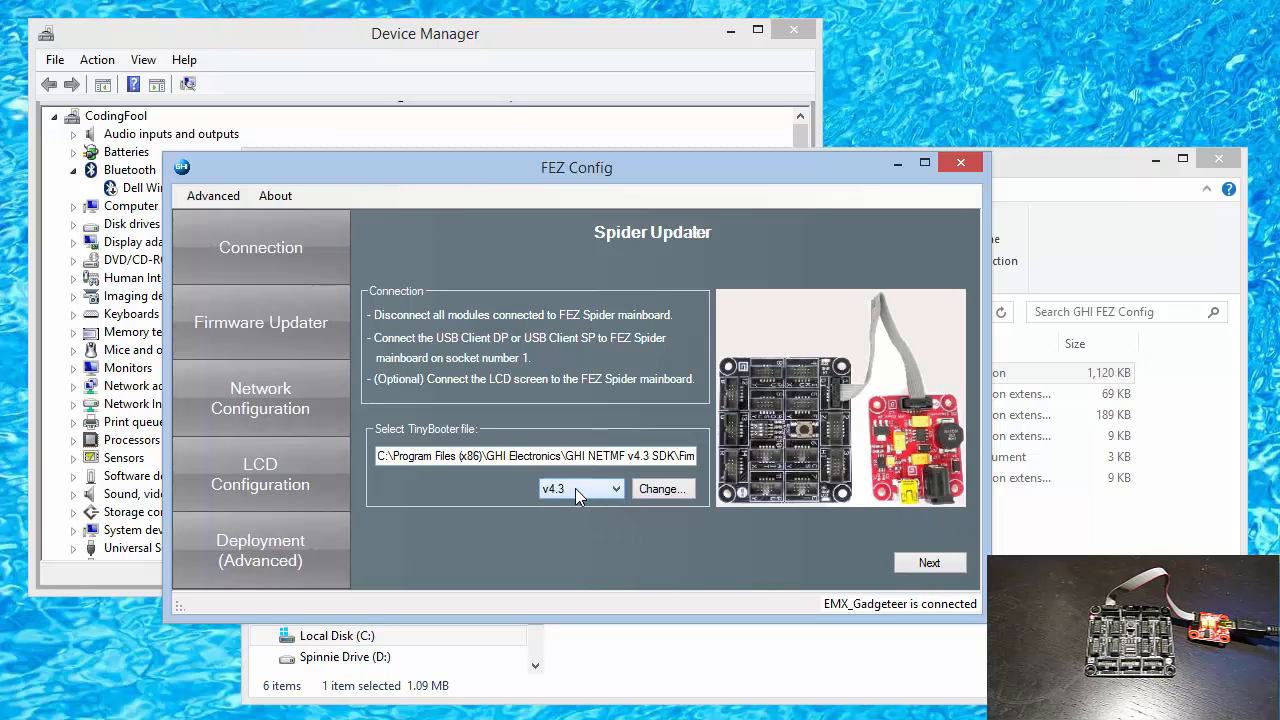
mouse_move(584, 496)
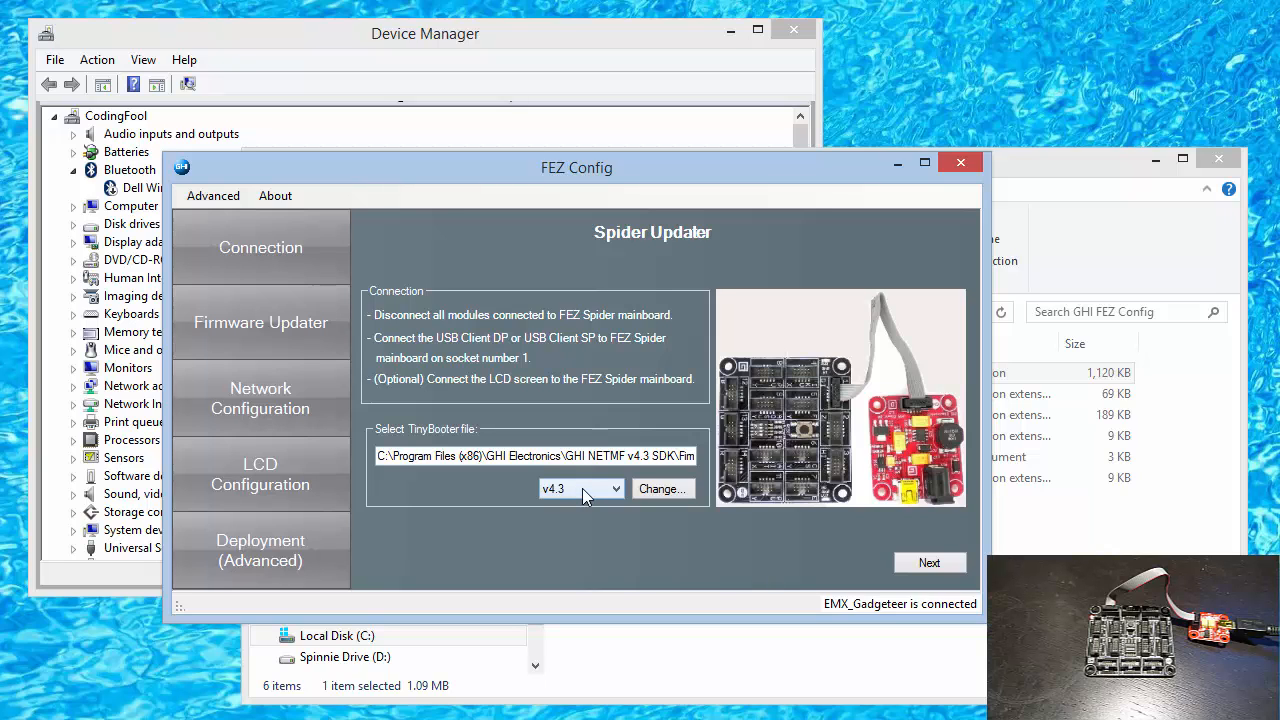
mouse_move(584, 480)
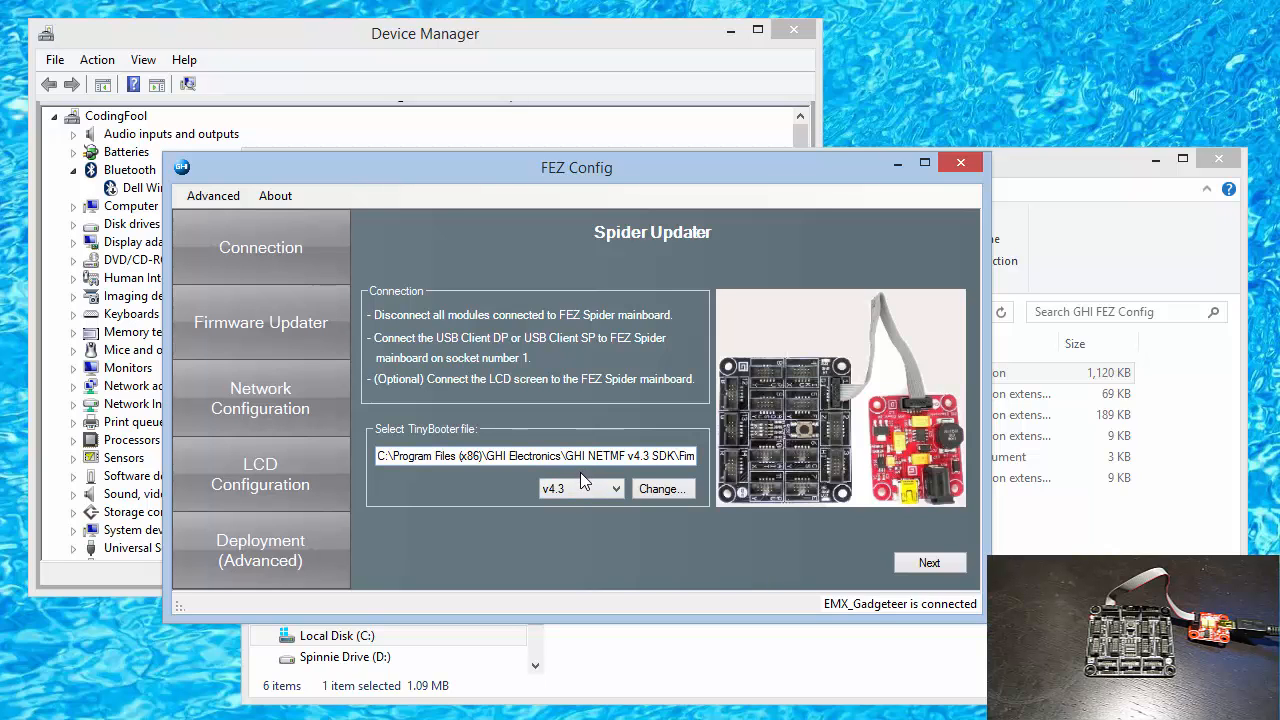
mouse_move(600, 504)
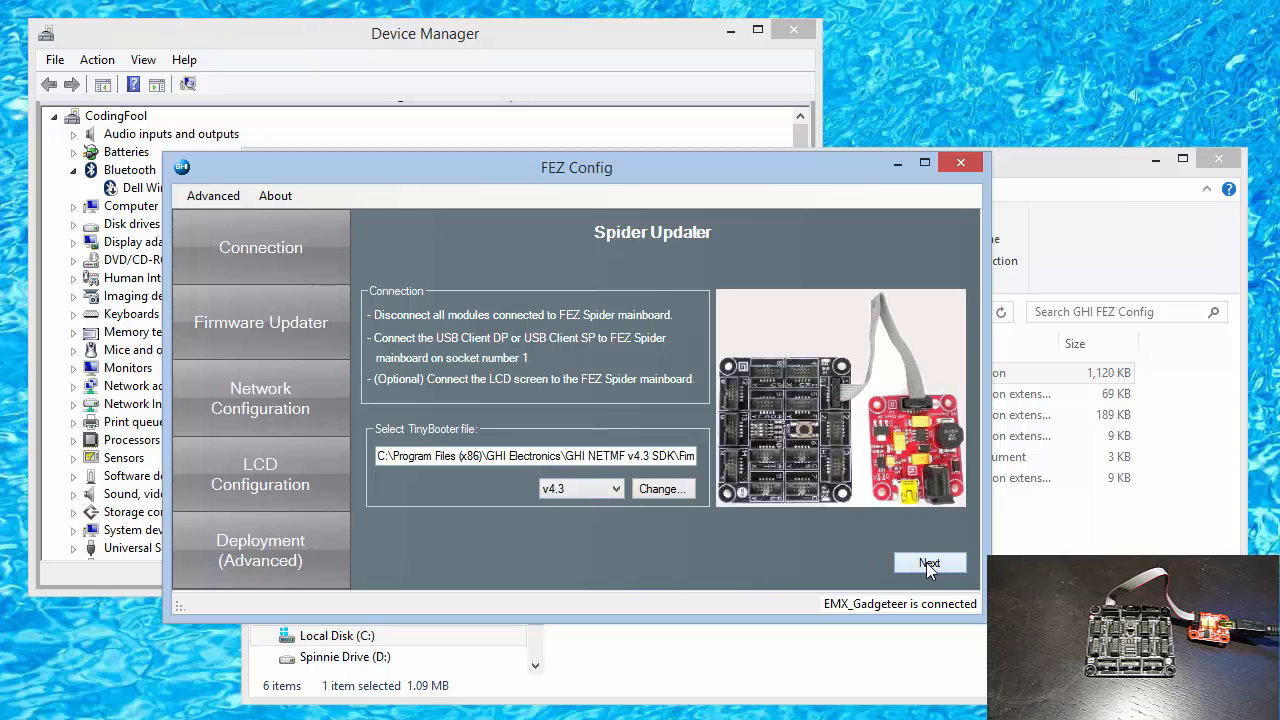
Step: Continue to loader mode and expand Ports (COM & LPT) to show GHI Bootloader Interface (COM6)
click(930, 564)
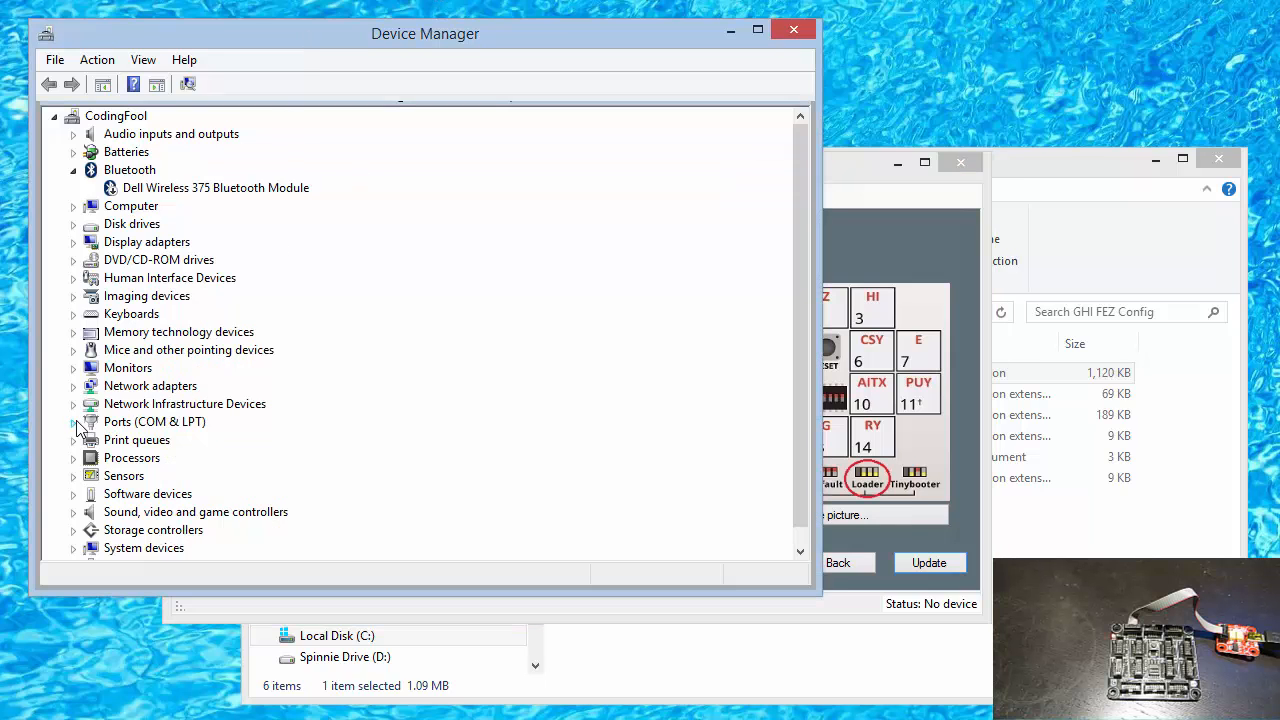
click(74, 422)
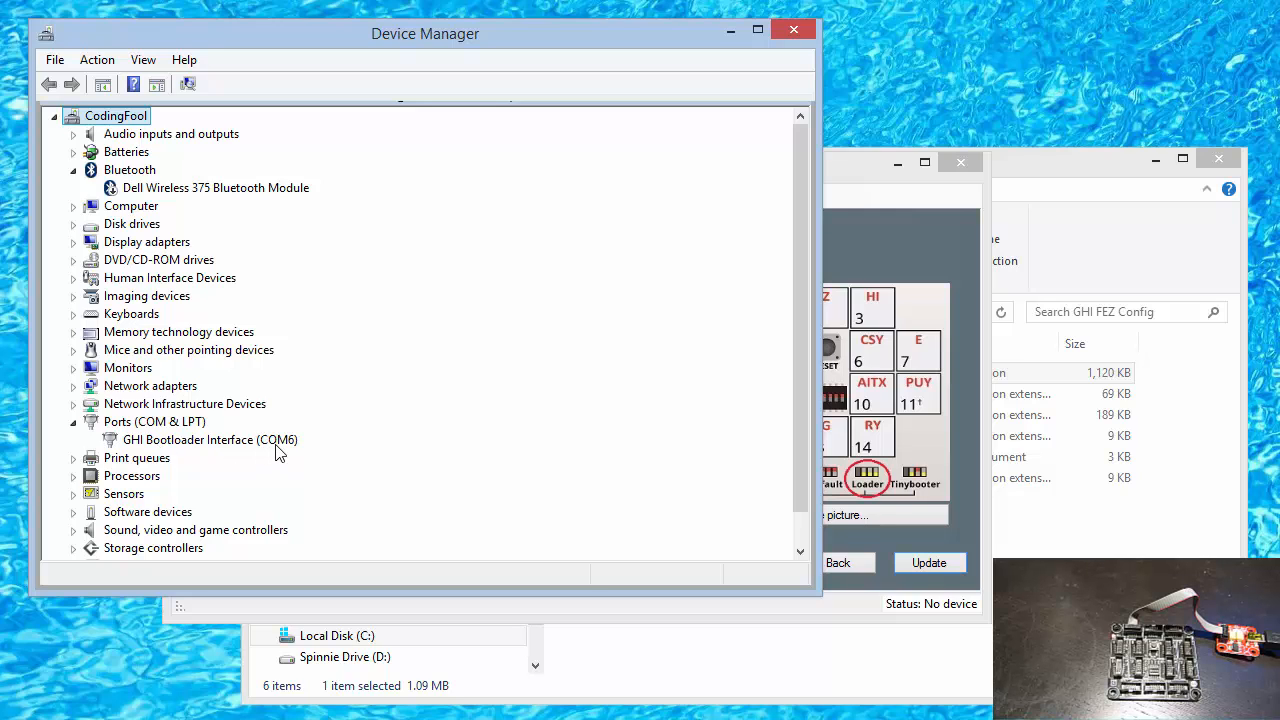
mouse_move(258, 468)
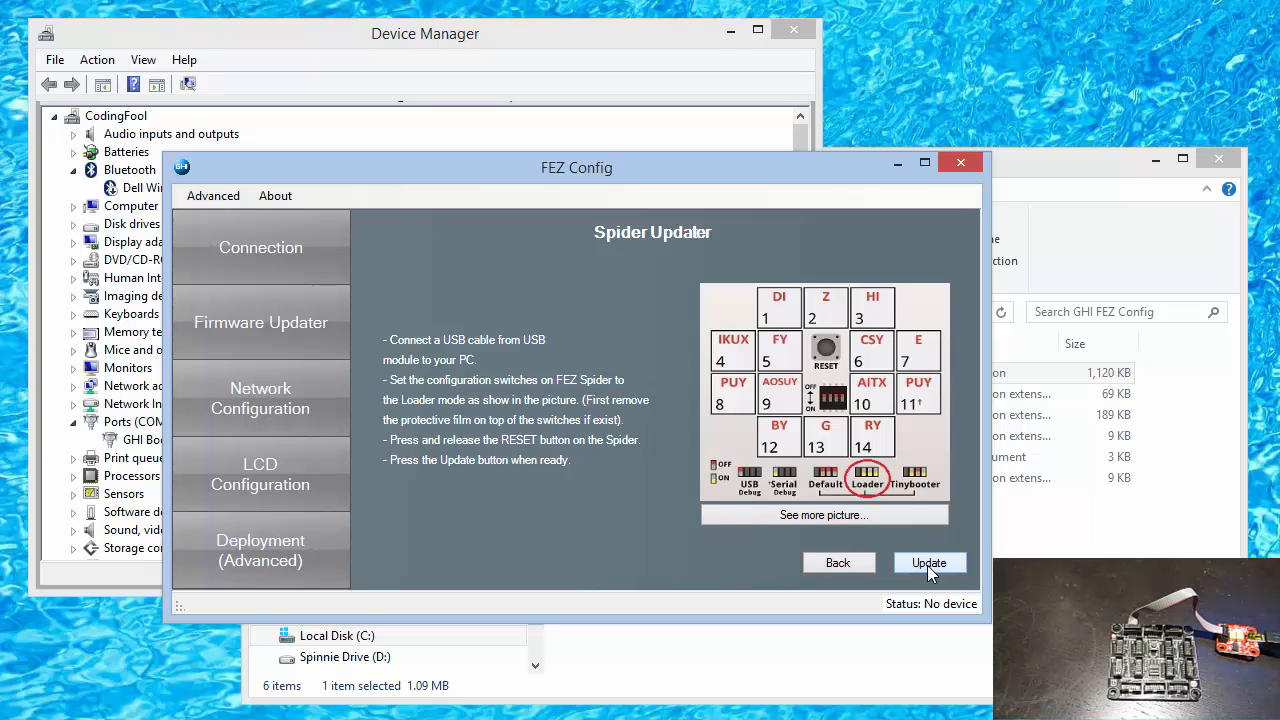
Step: Start the update and accept the v4.3 EMX Config.hex, Firmware.hex and Firmware2.hex files
click(928, 562)
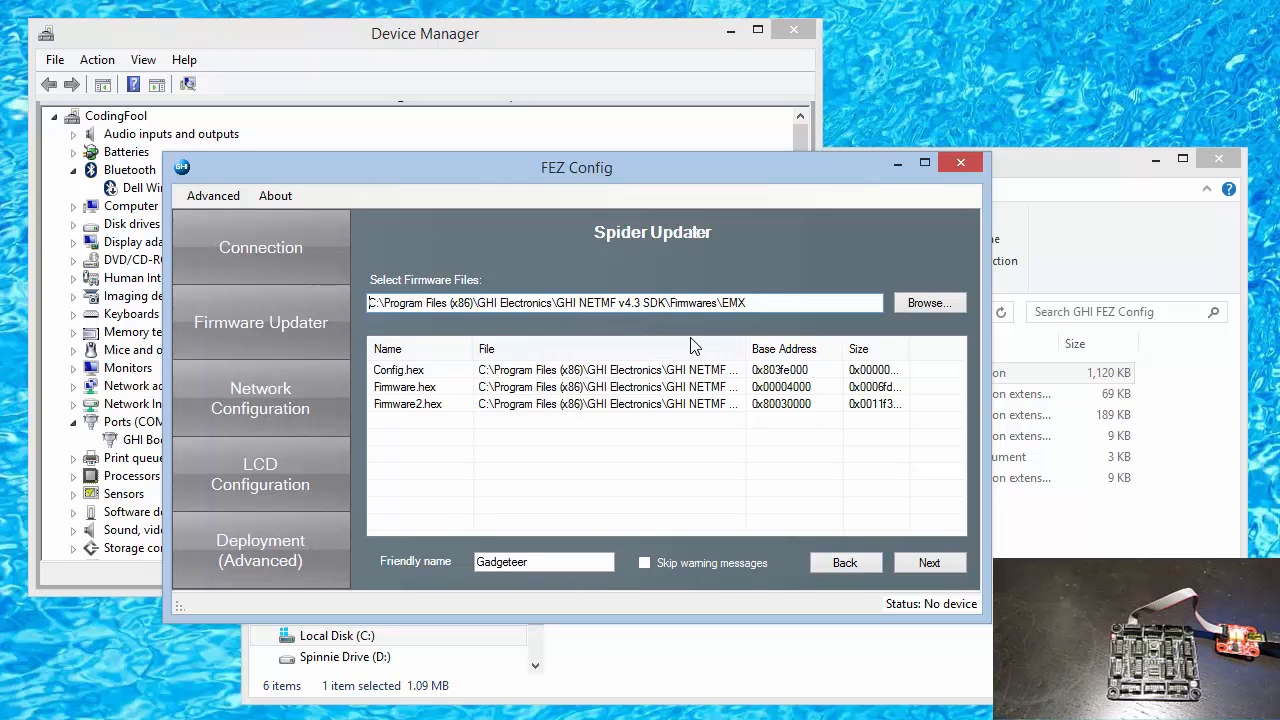
mouse_move(628, 308)
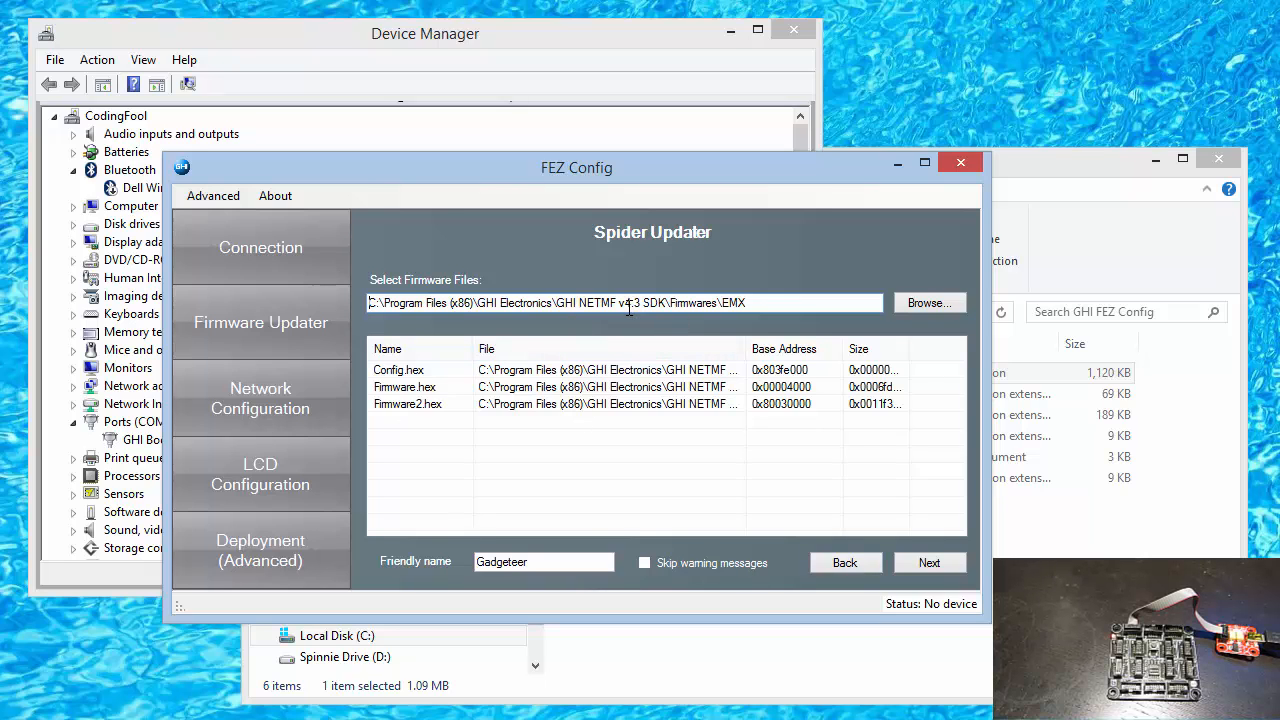
mouse_move(636, 364)
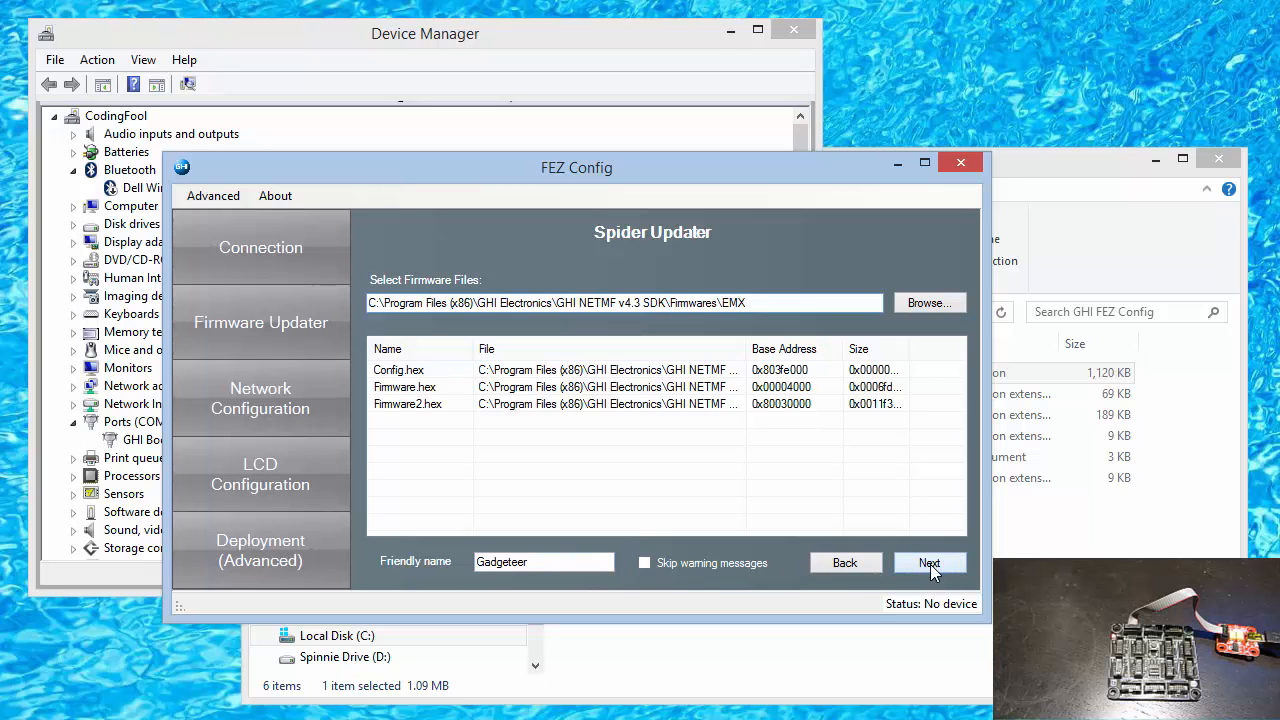
click(930, 562)
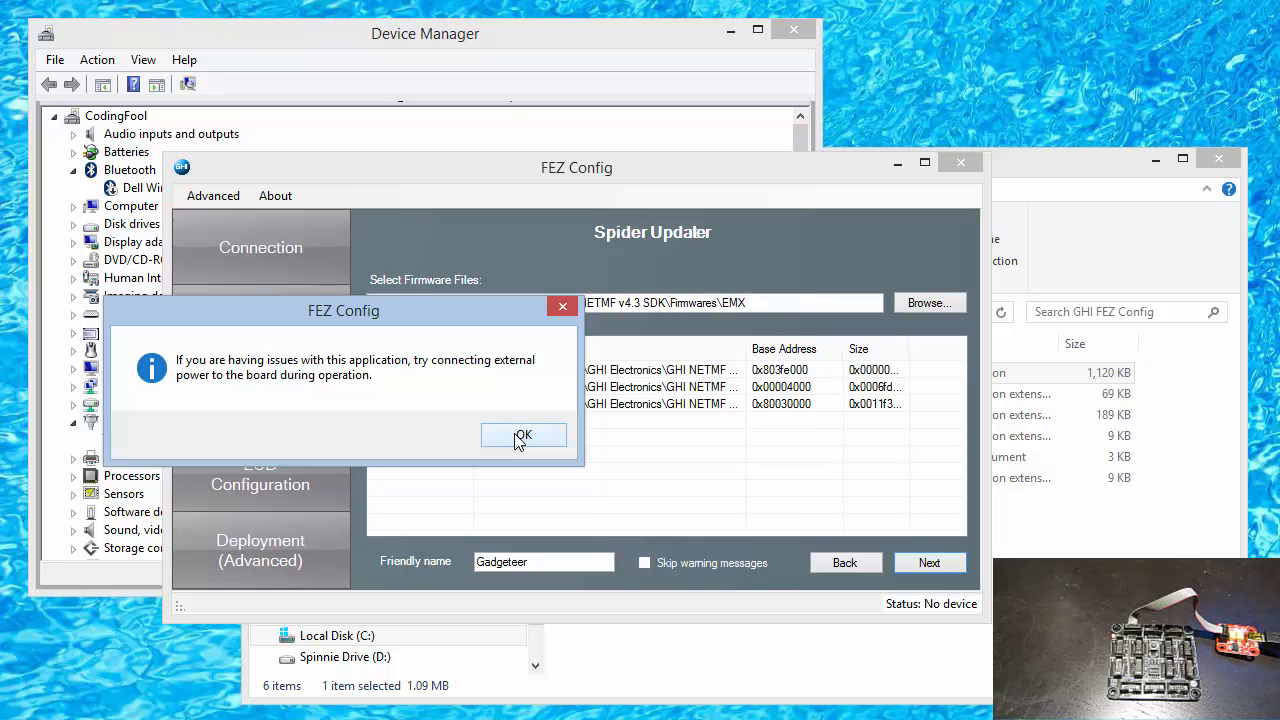
Step: Dismiss the external power advice and agree to erase the board so the Spider update runs
click(524, 436)
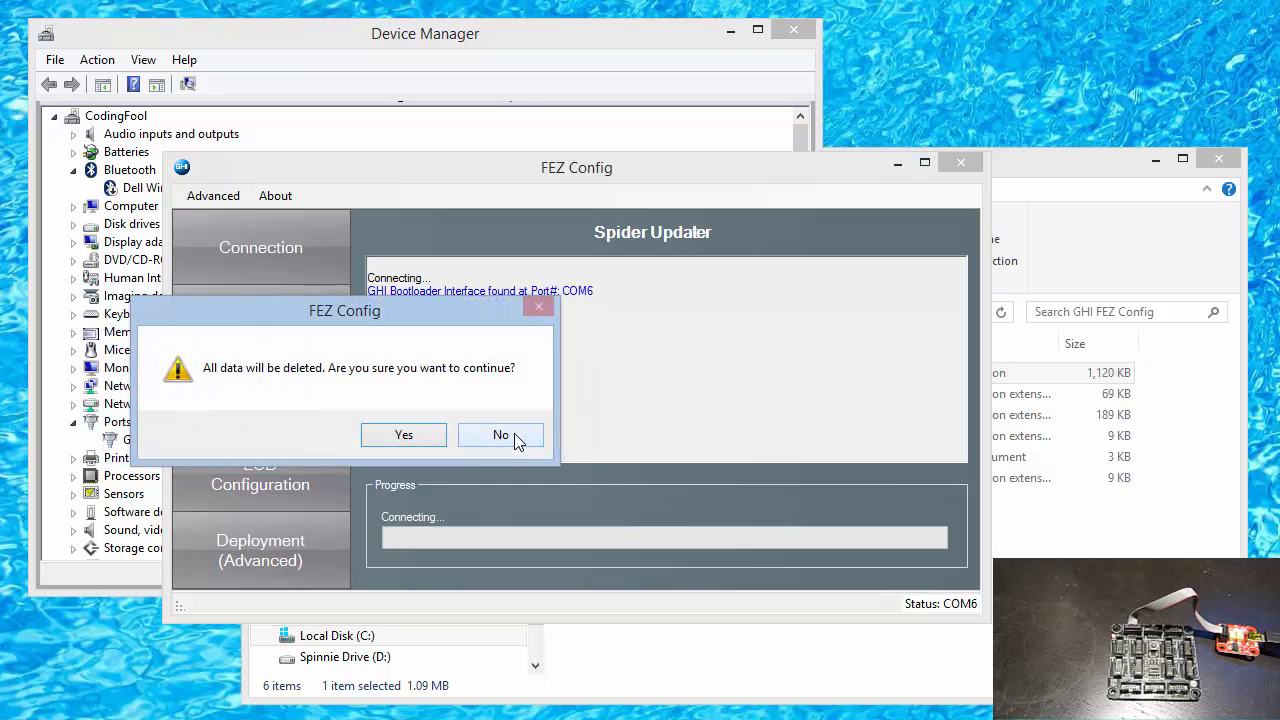
mouse_move(484, 442)
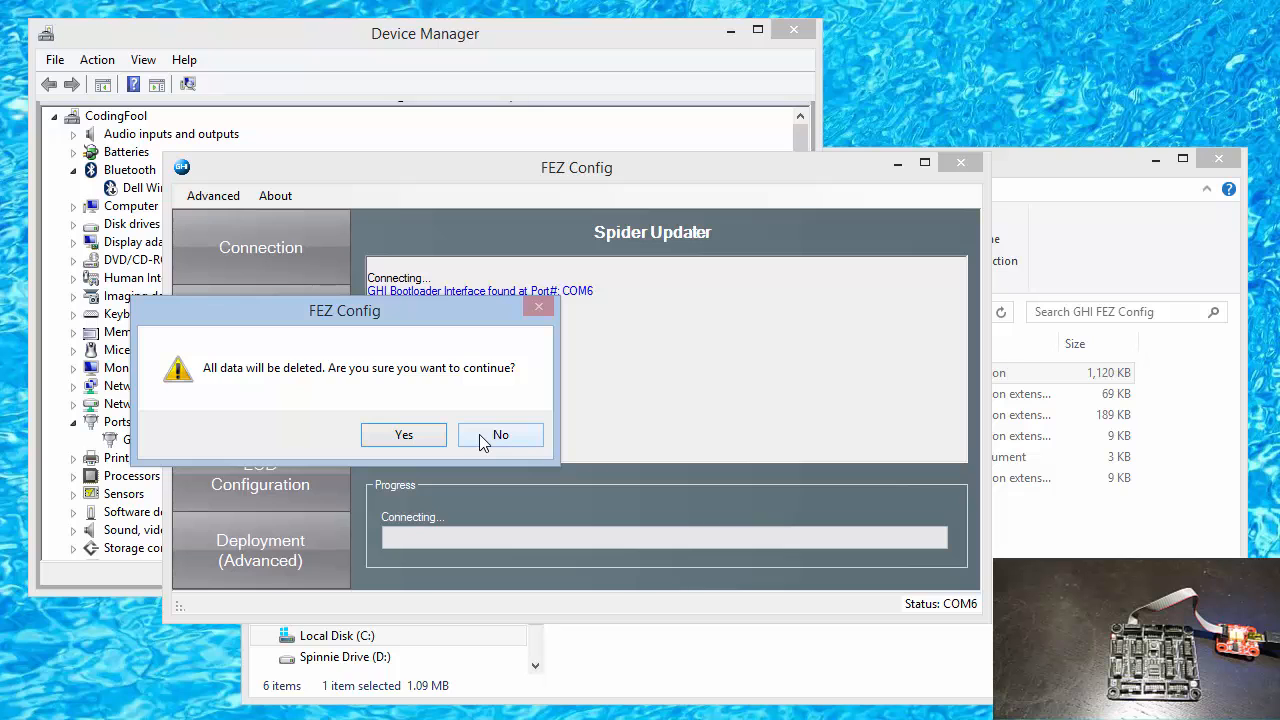
click(404, 434)
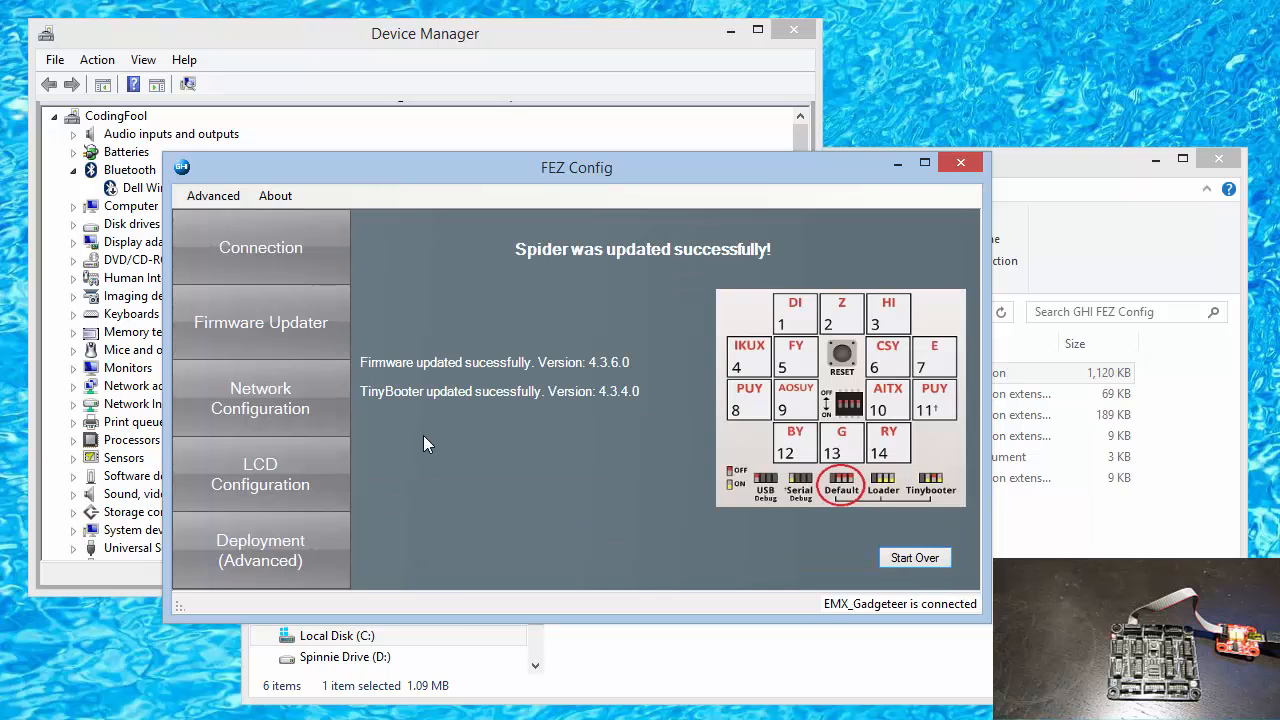
mouse_move(750, 284)
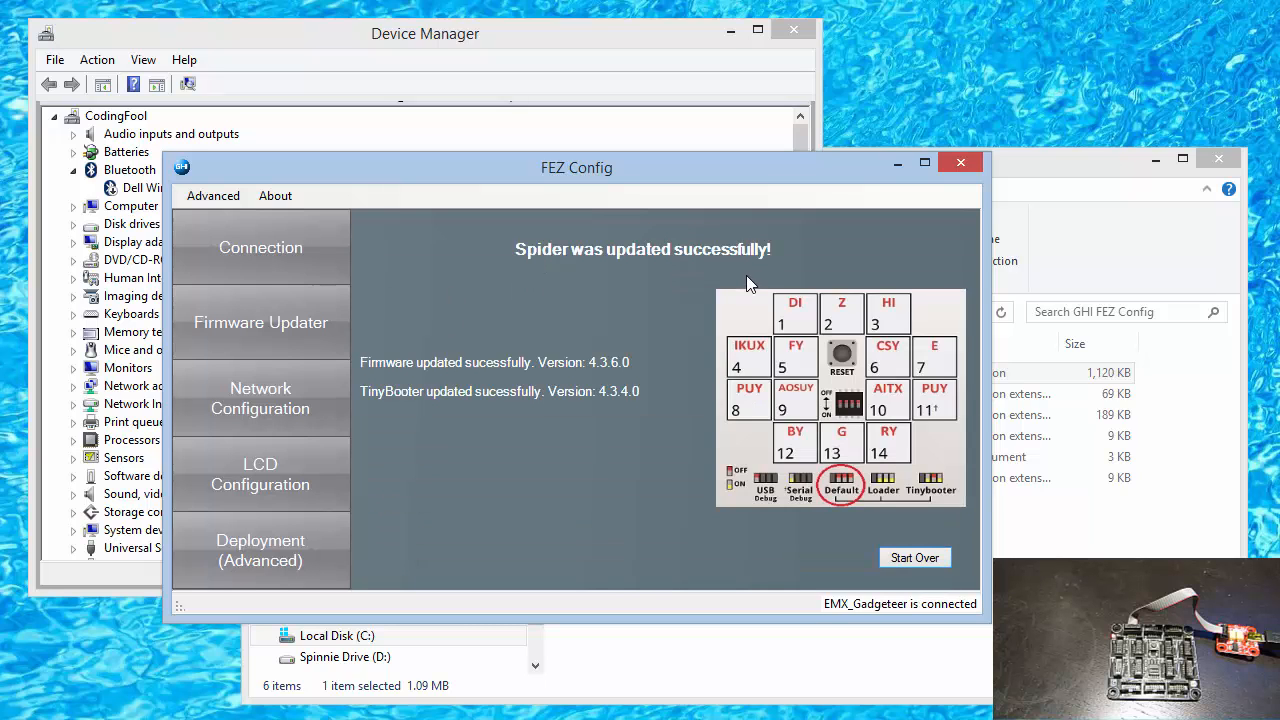
mouse_move(848, 508)
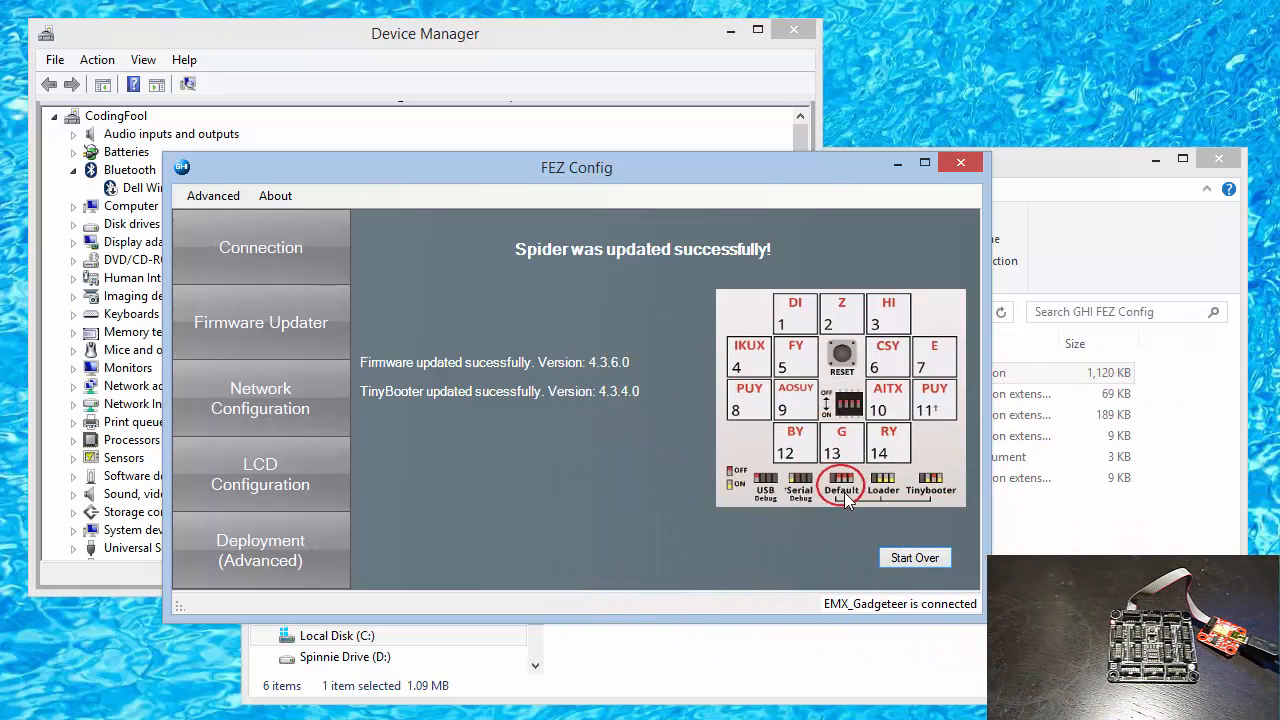
mouse_move(264, 244)
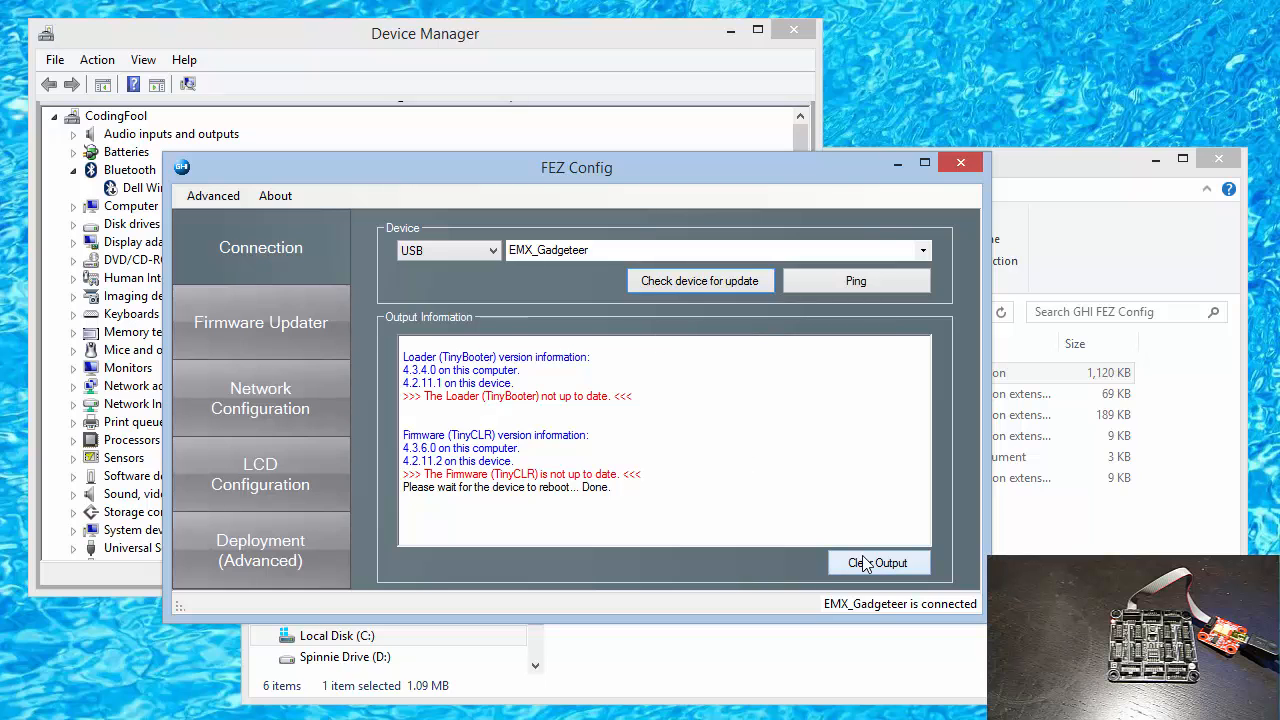
Step: Clear the output and recheck the board, reporting loader 4.3.4.0 and firmware 4.3.6.0 up to date
click(880, 562)
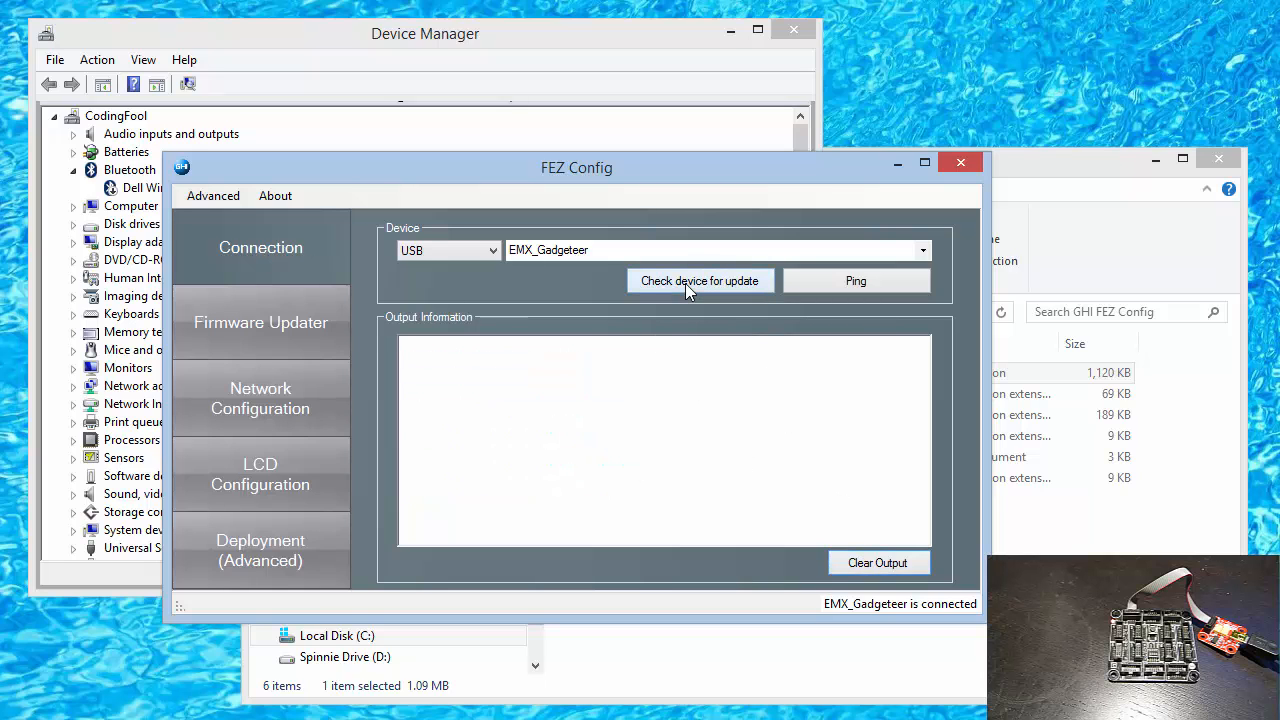
click(684, 280)
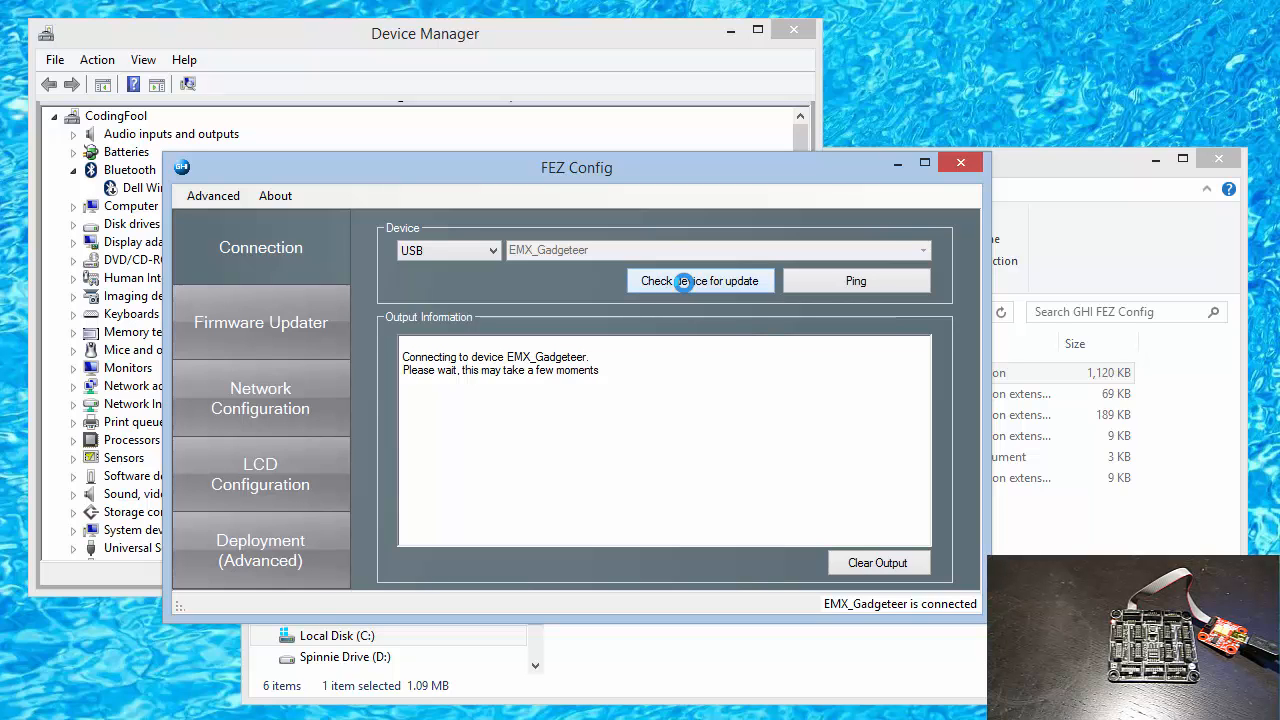
click(700, 280)
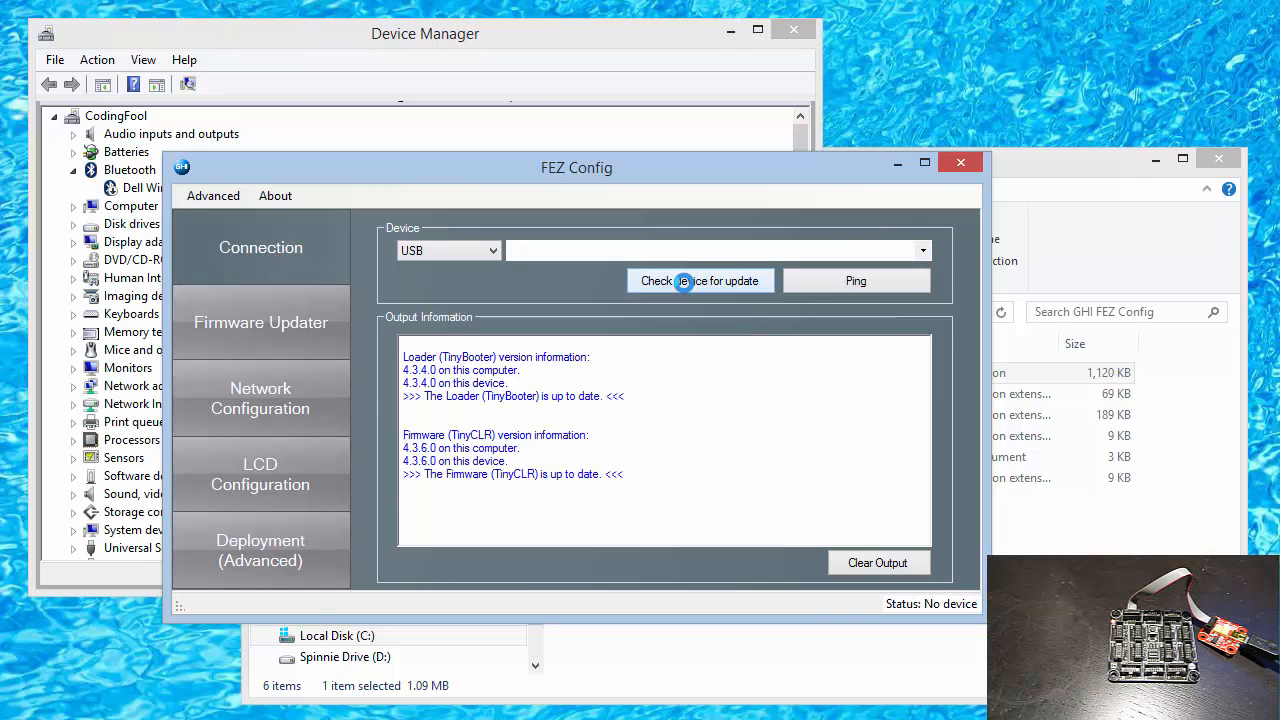
click(700, 280)
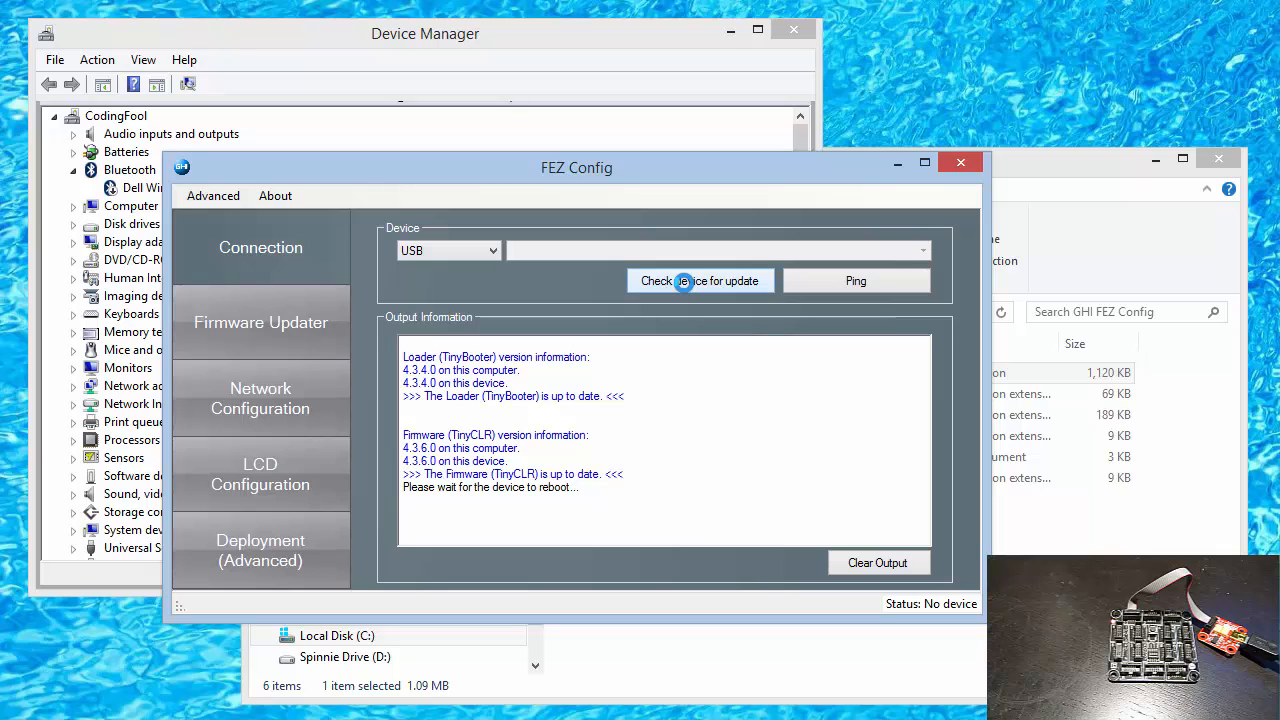